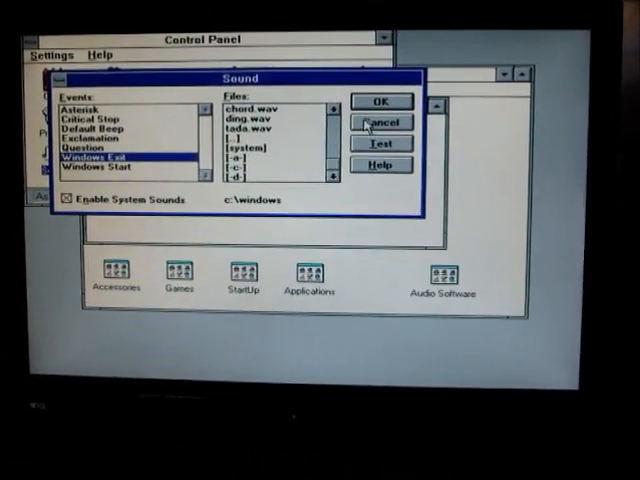
Step: Cancel the Sound dialog, begin Exit Windows, then cancel it to stay in Program Manager
{"action": "left_click", "coordinate": [380, 122]}
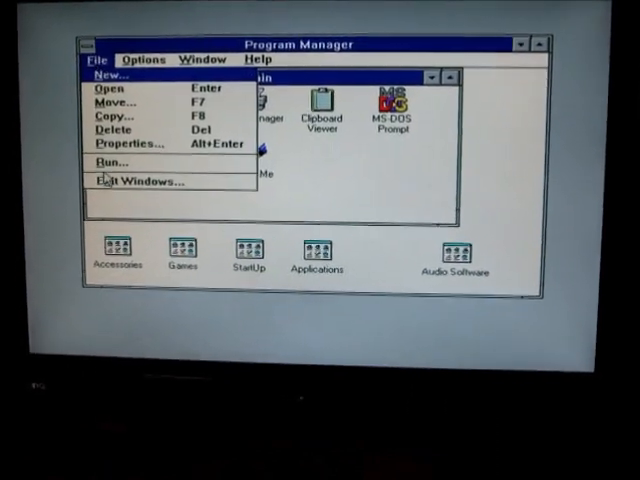
{"action": "left_click", "coordinate": [140, 180]}
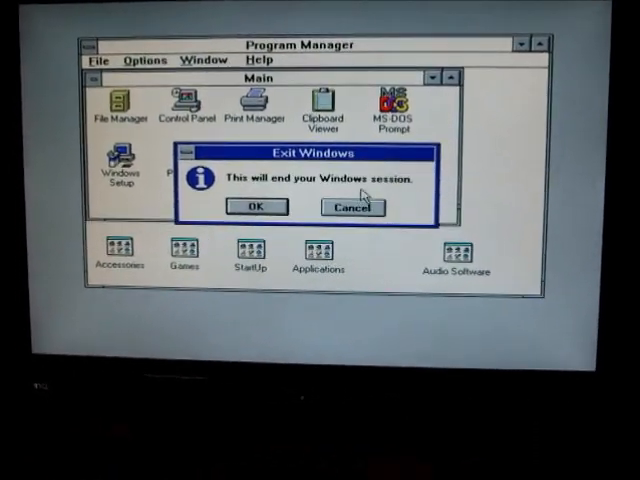
{"action": "left_click", "coordinate": [352, 206]}
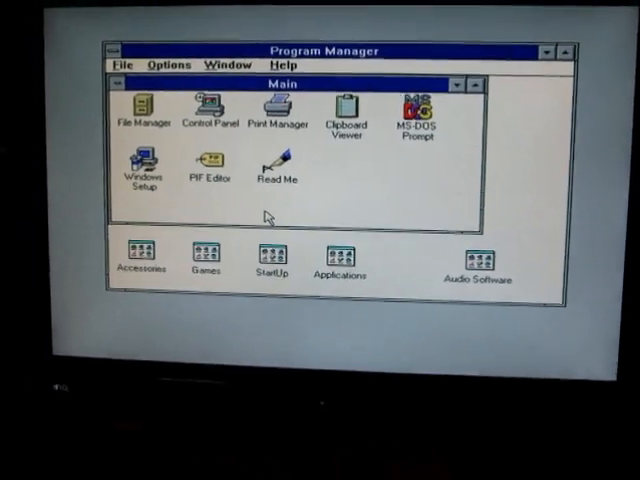